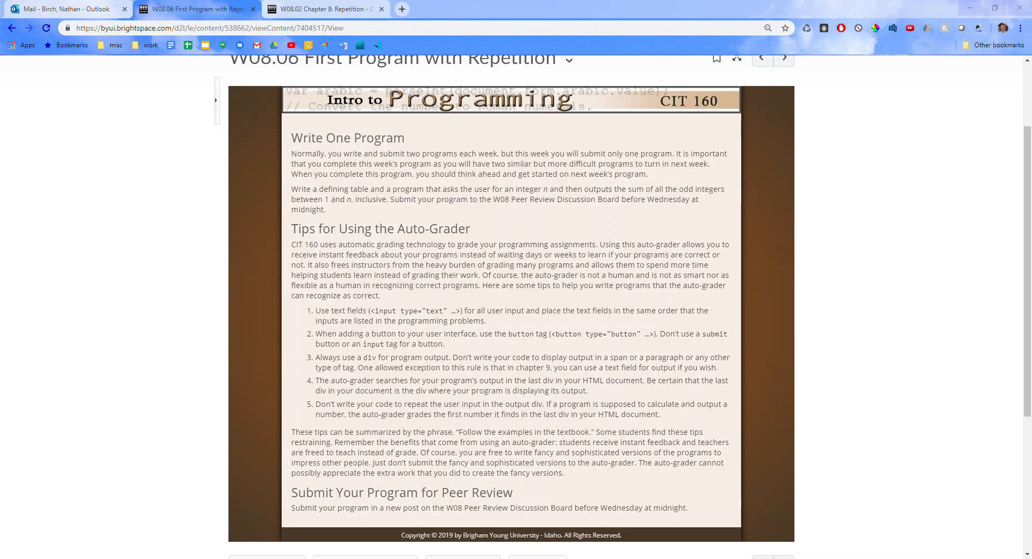
pyautogui.moveTo(335, 555)
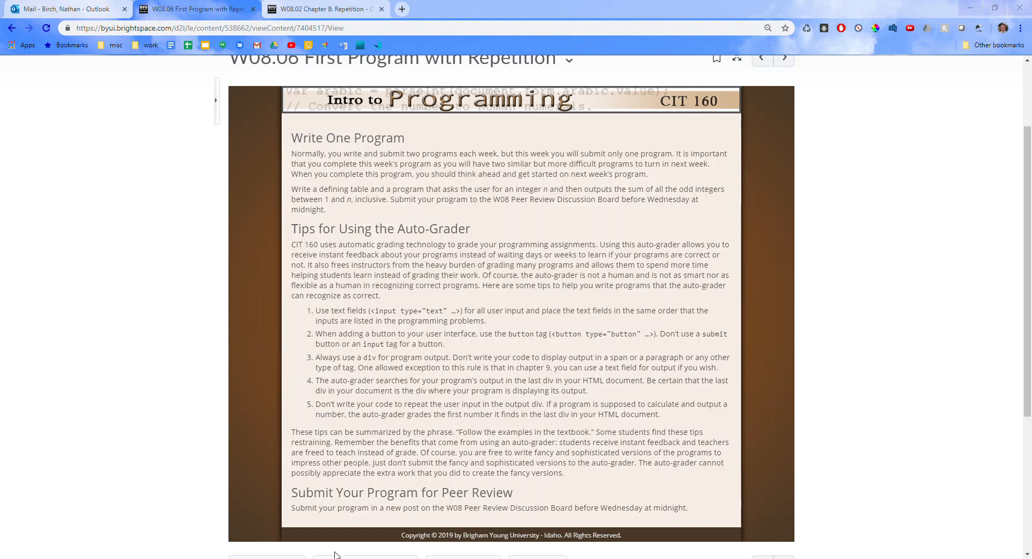
pyautogui.moveTo(335, 186)
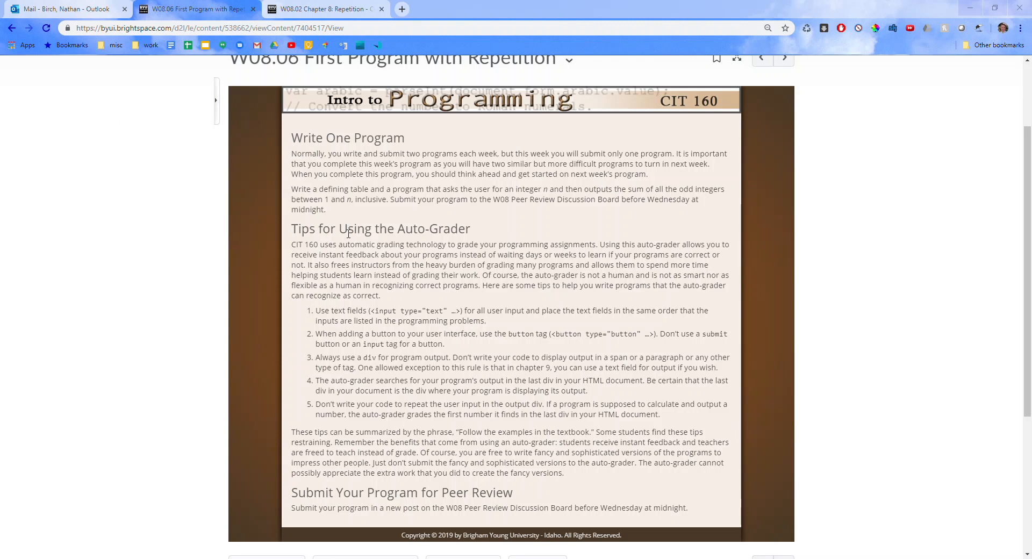
pyautogui.moveTo(245, 166)
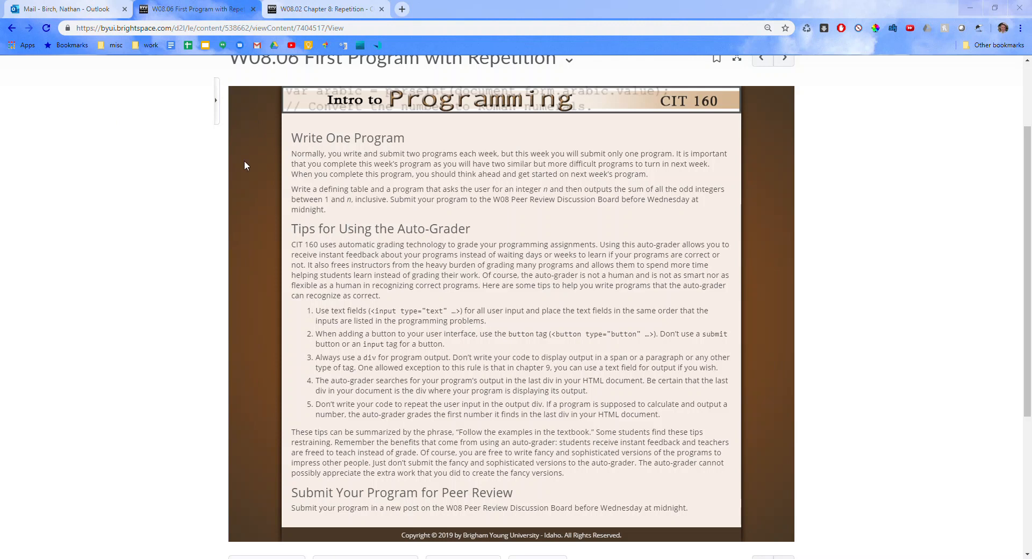
pyautogui.moveTo(450, 166)
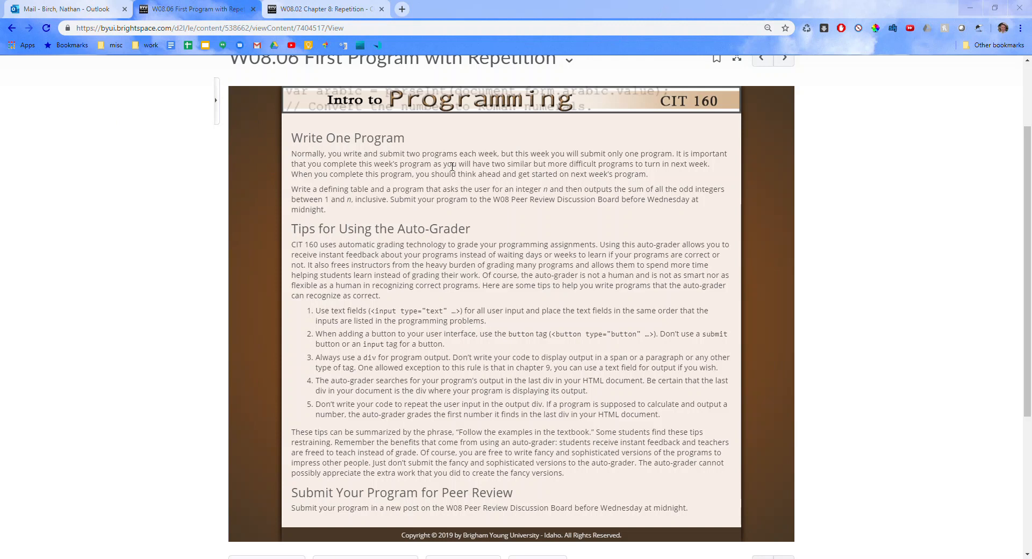
pyautogui.moveTo(428, 192)
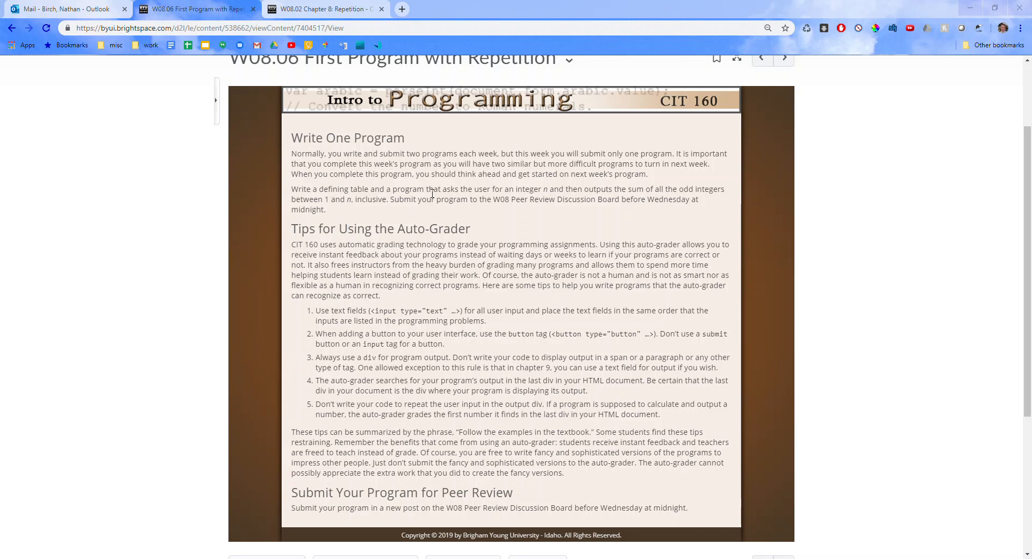
pyautogui.moveTo(355, 204)
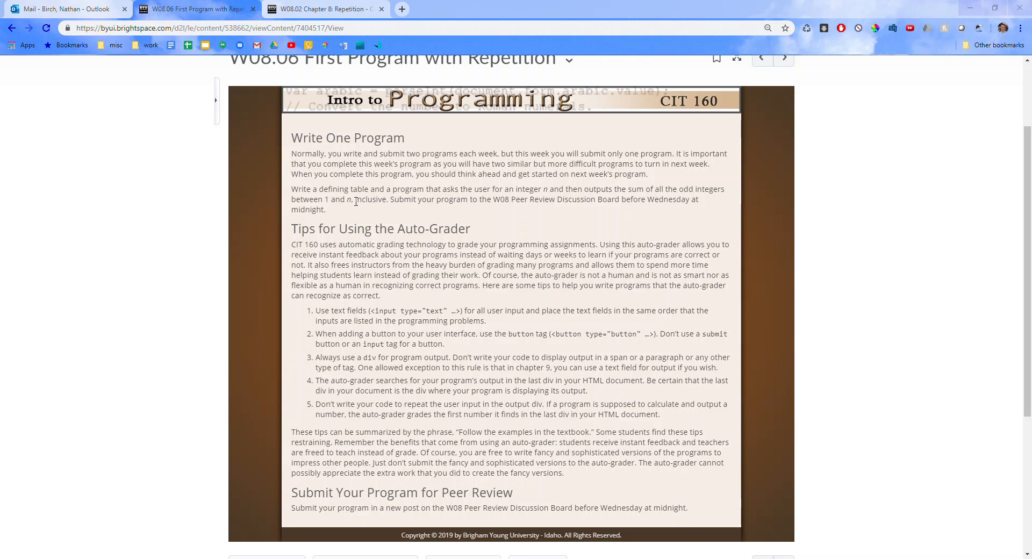
# Save the untitled template as w8assign1.html in the temp folder via Save As.
pyautogui.doubleClick(368, 198)
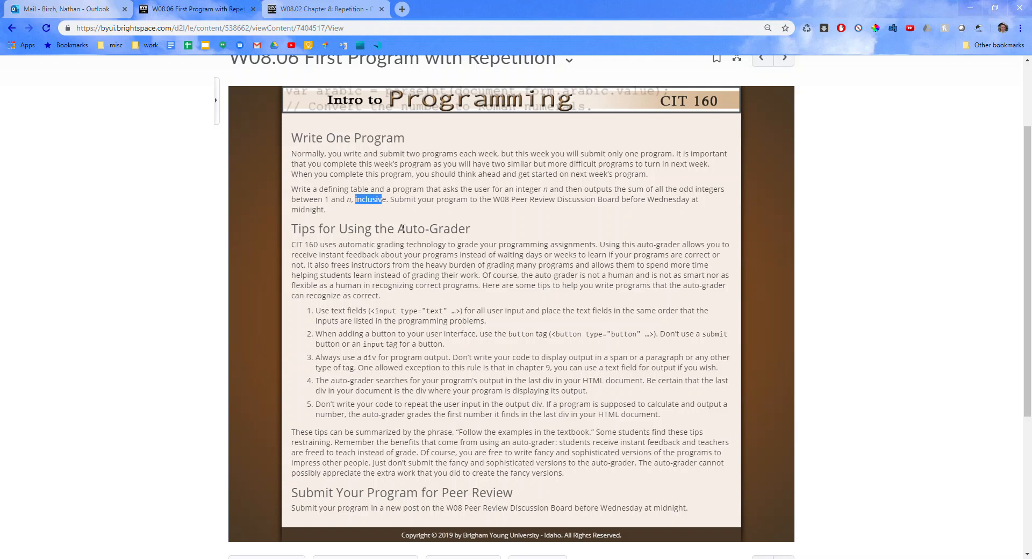
pyautogui.moveTo(722, 129)
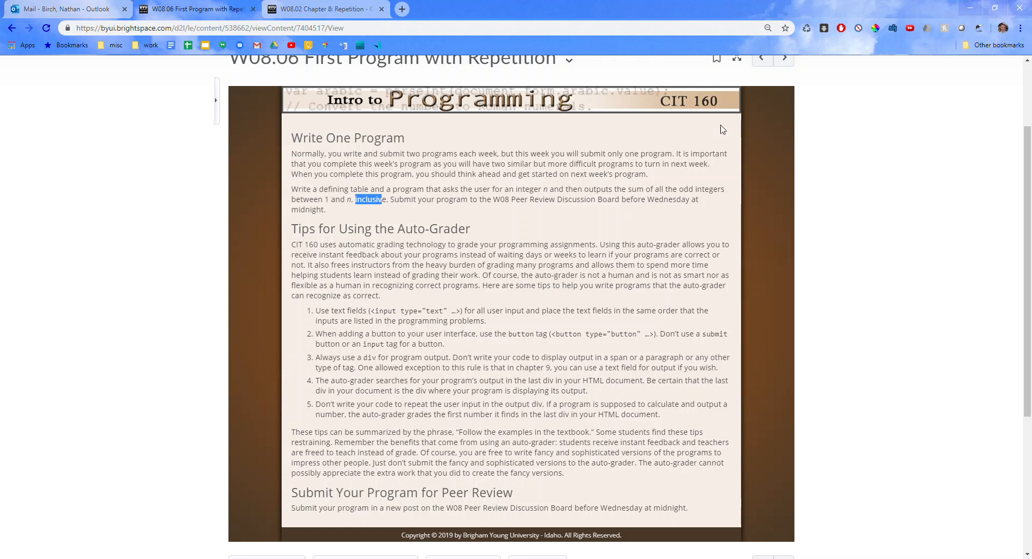
pyautogui.click(374, 214)
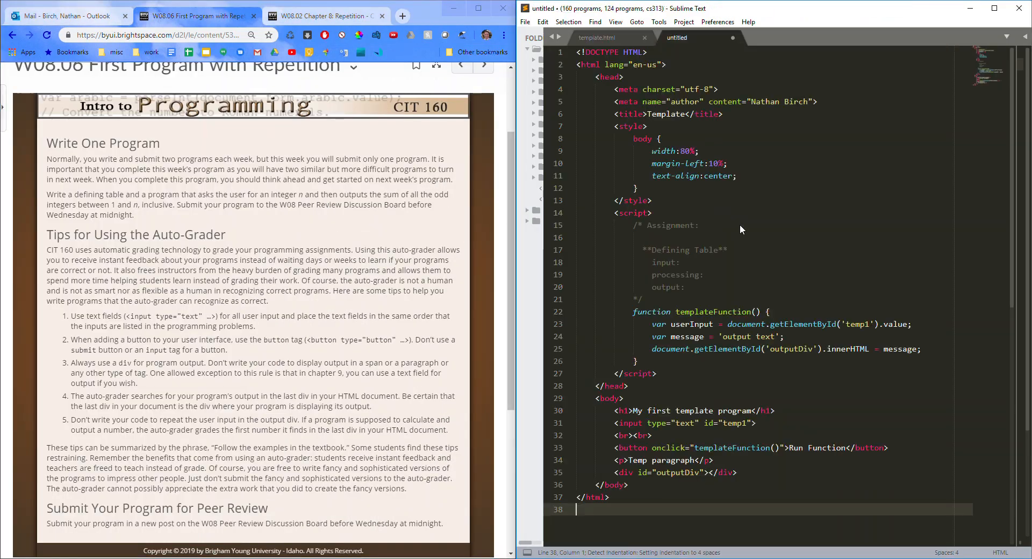
pyautogui.press('ctrl+shift+s')
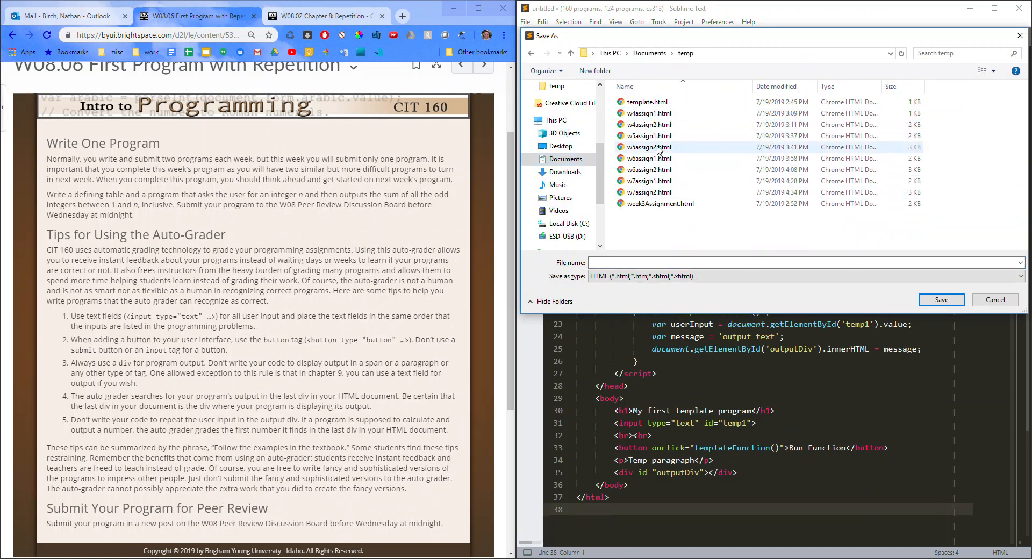
pyautogui.click(649, 181)
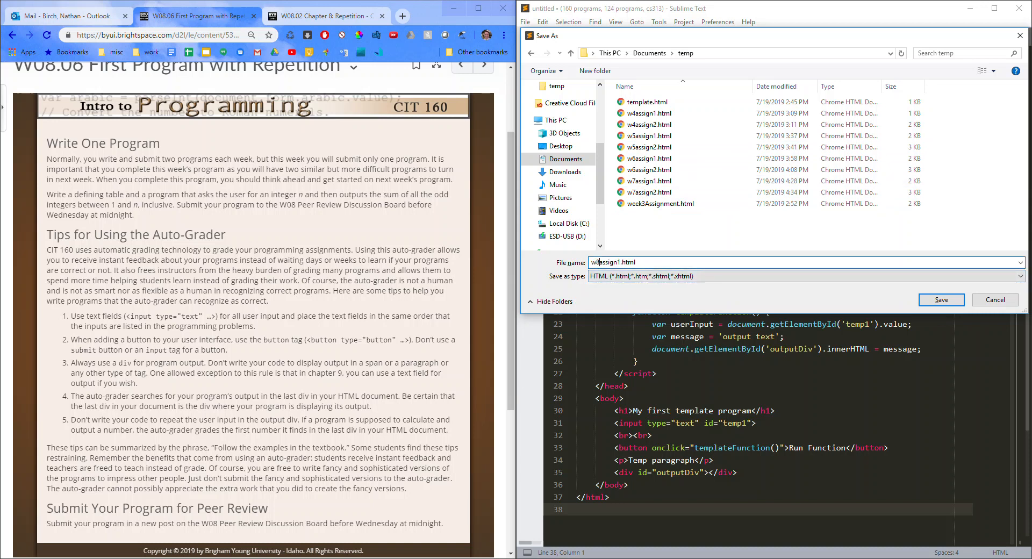
pyautogui.click(941, 300)
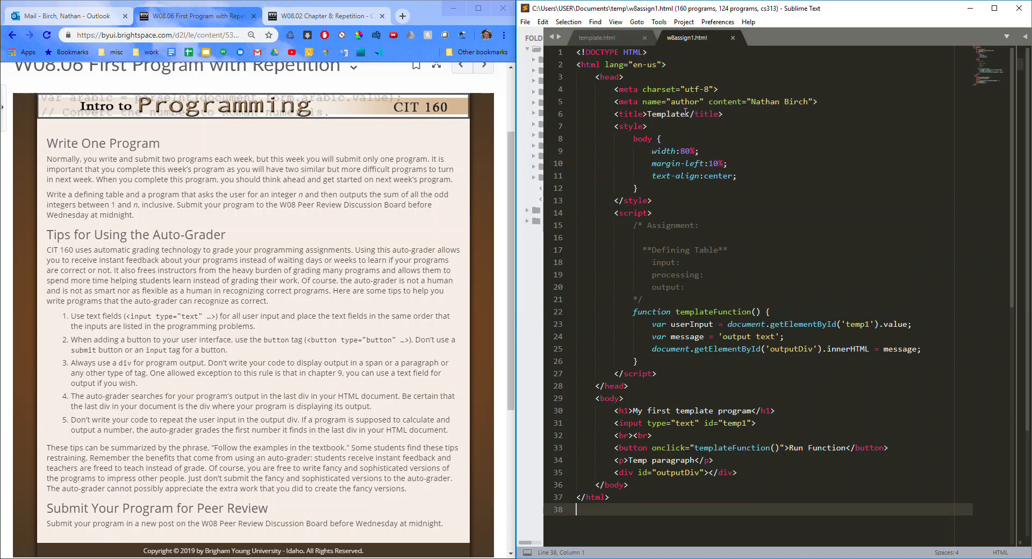
# Retitle the page 'Week 8 Assignment 1' and cut the placeholder h1 and p lines.
pyautogui.doubleClick(668, 114)
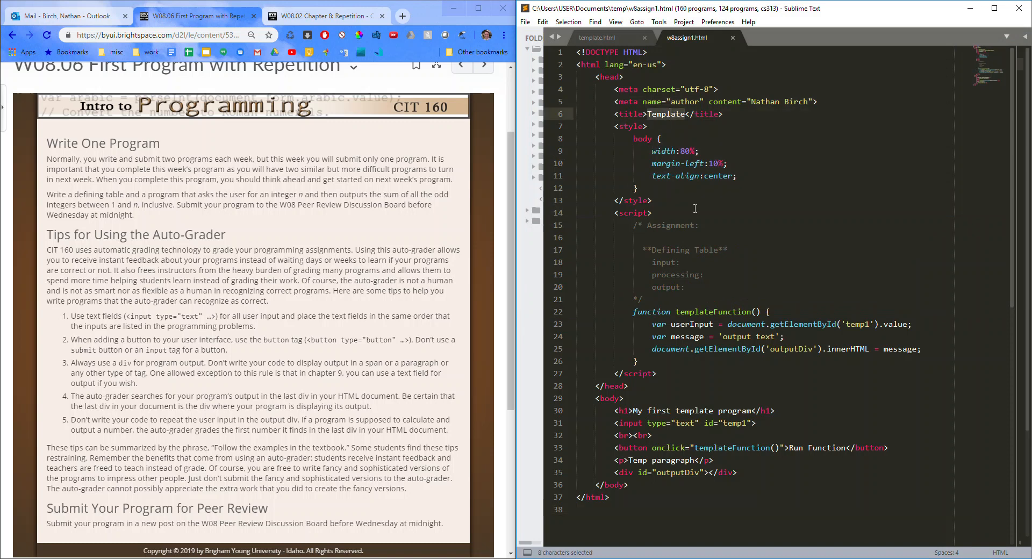
pyautogui.write('Week 8 Assignment 1')
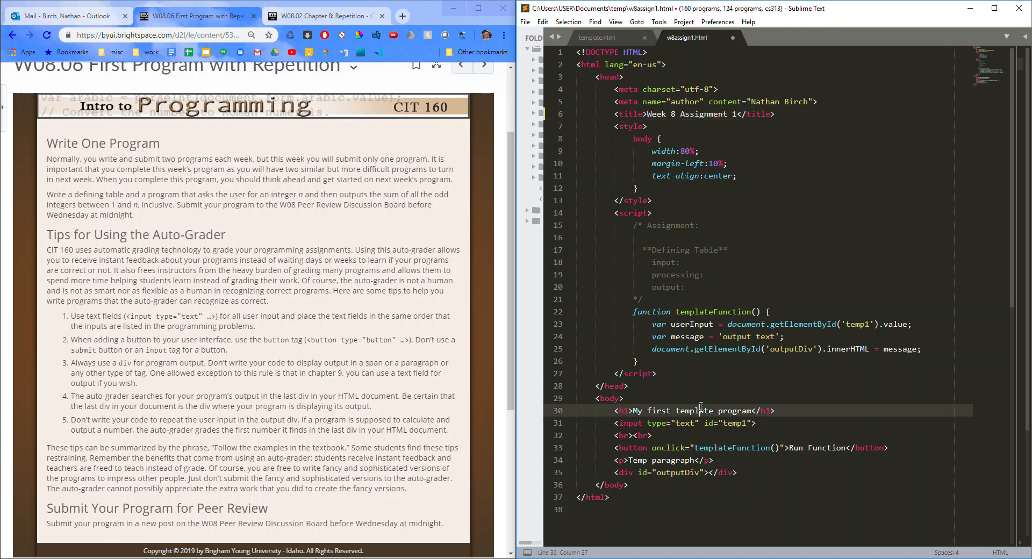
pyautogui.press('ctrl+x')
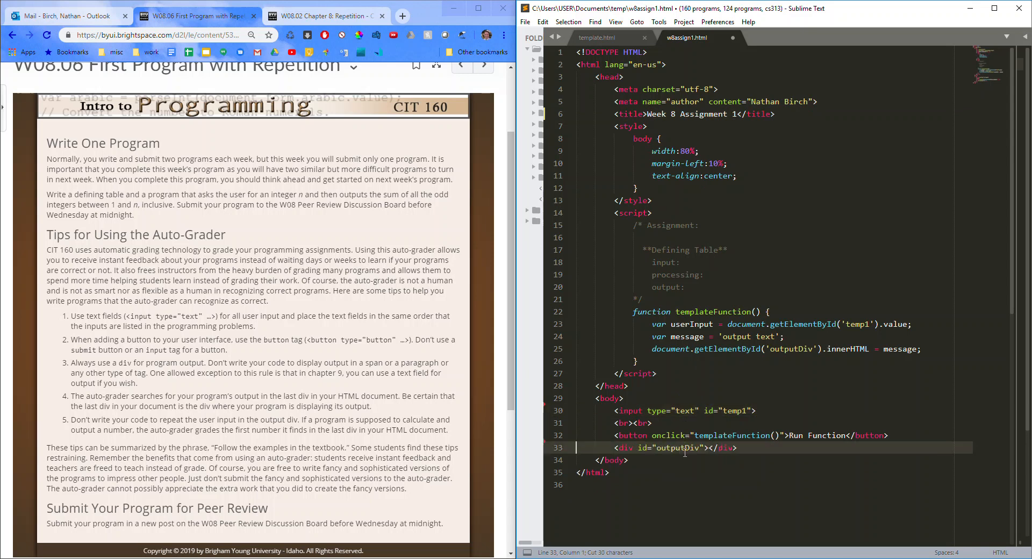
pyautogui.moveTo(714, 259)
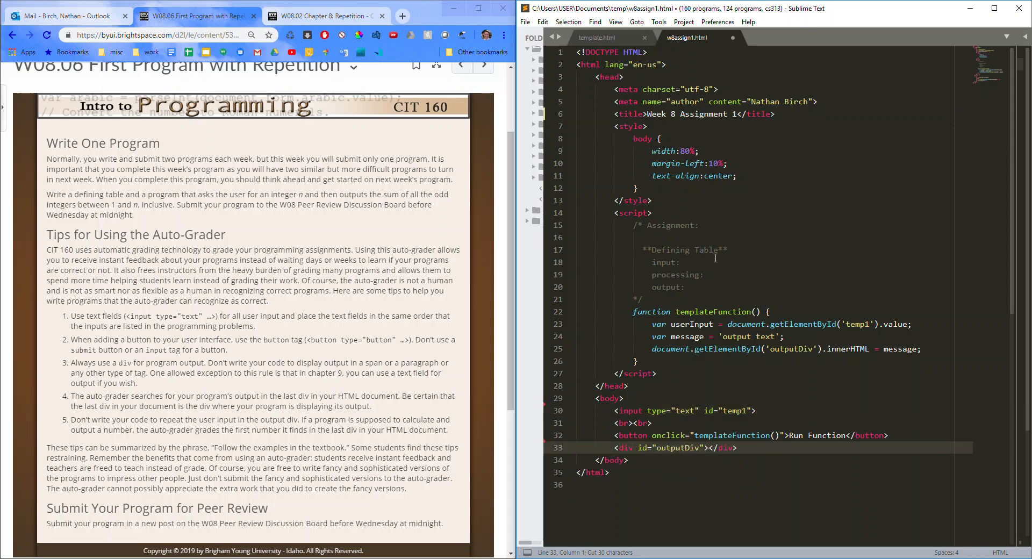
# Fill the defining table comment: input 'integer n', output the sum of odd integers to n.
pyautogui.click(725, 262)
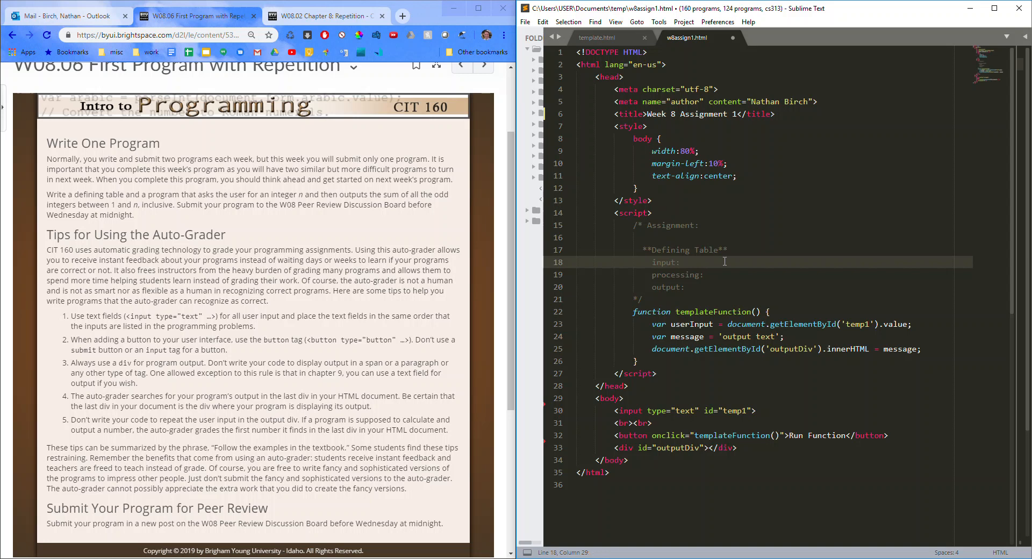
pyautogui.moveTo(313, 227)
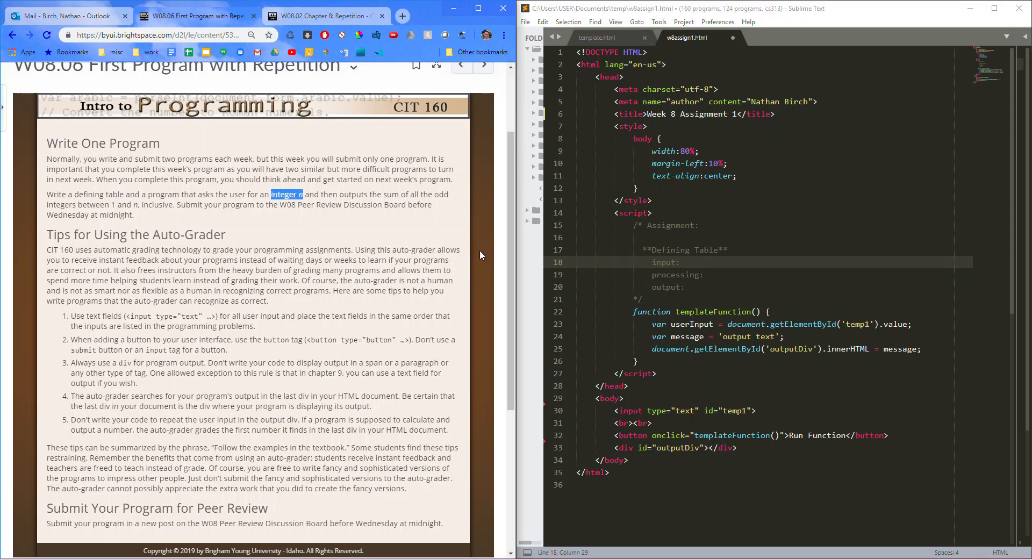
pyautogui.write('integer n')
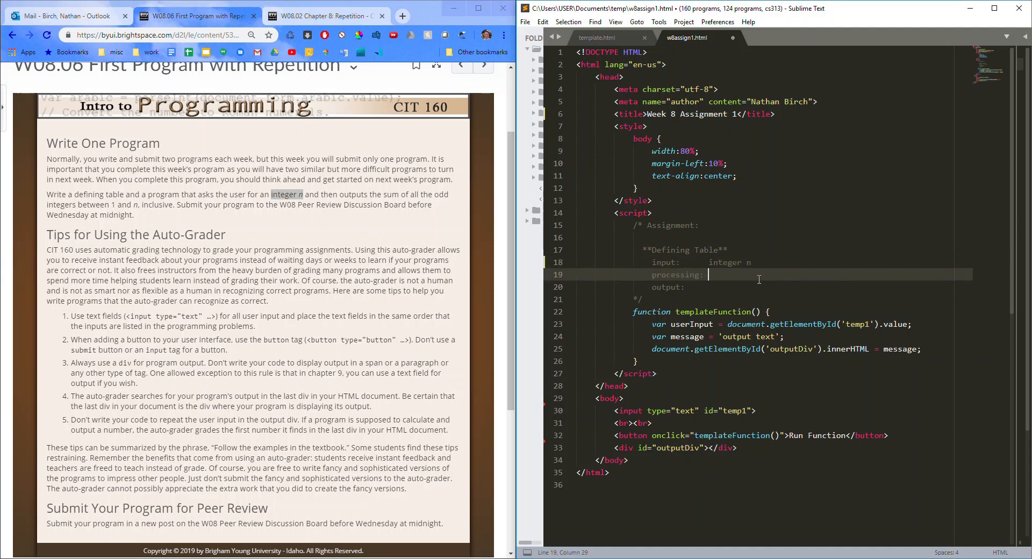
pyautogui.write('sum')
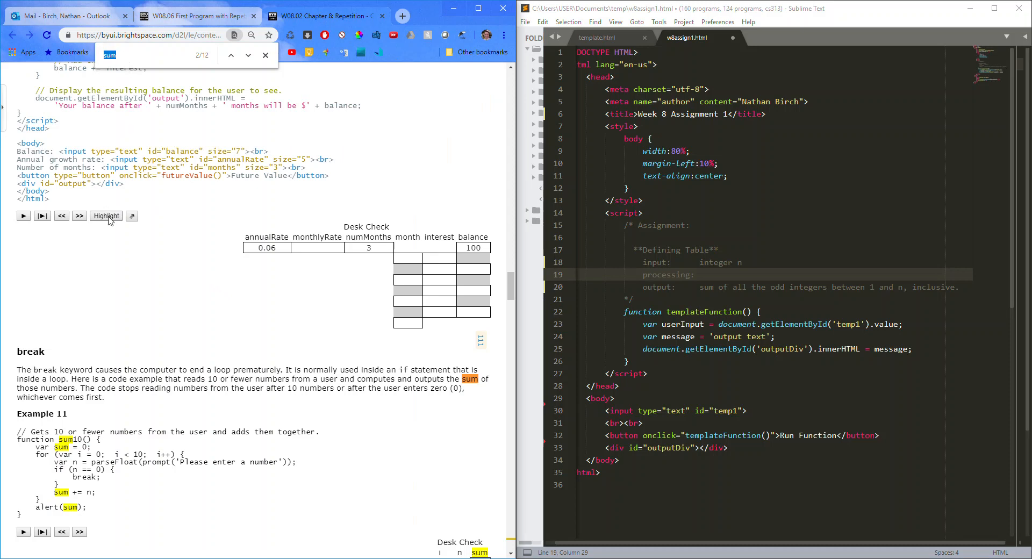
pyautogui.scroll(-3)
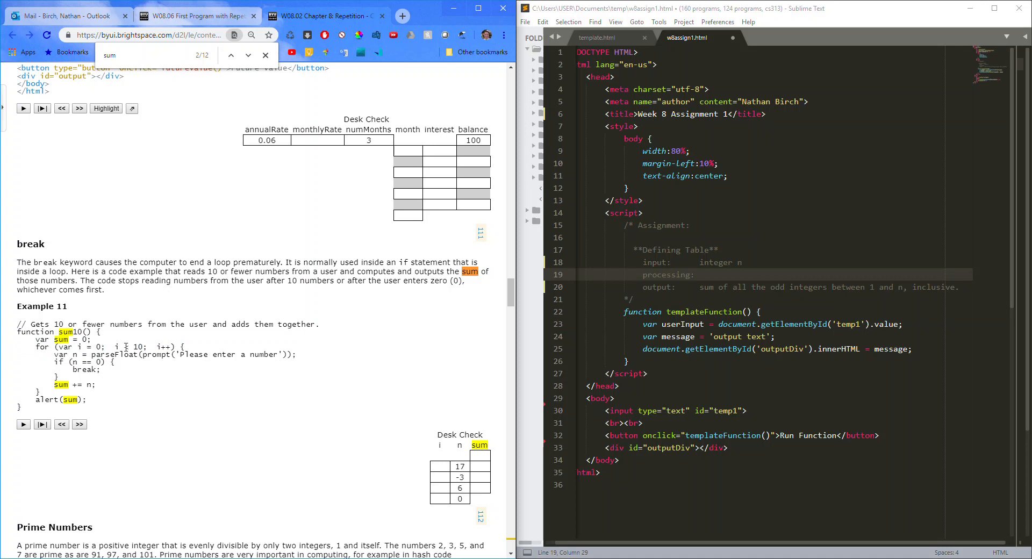
pyautogui.moveTo(95, 396)
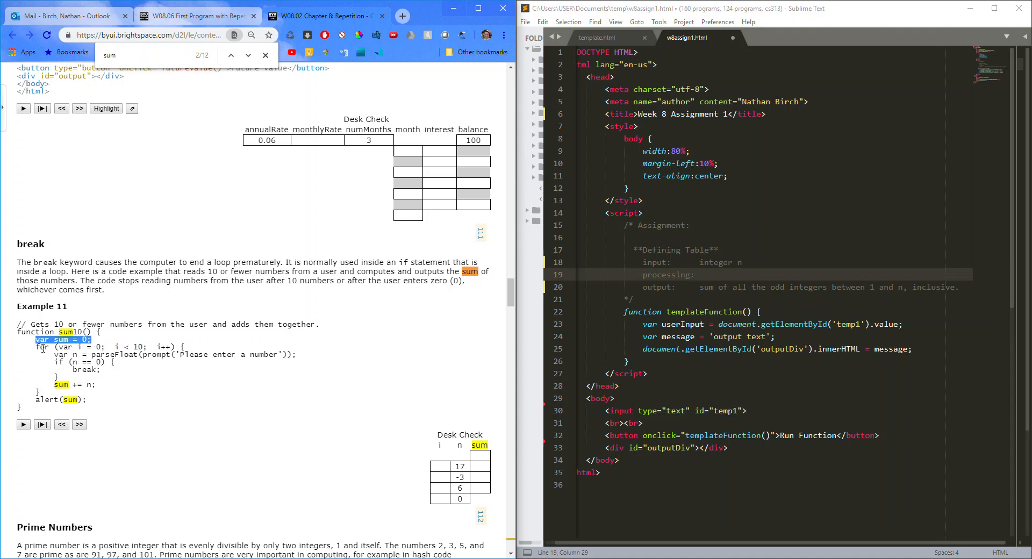
pyautogui.moveTo(51, 359)
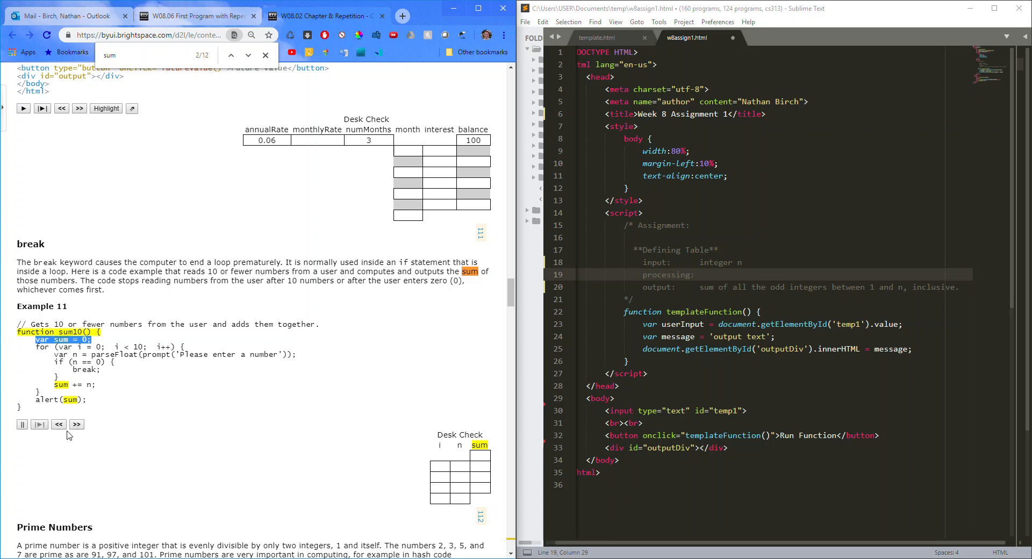
pyautogui.click(76, 425)
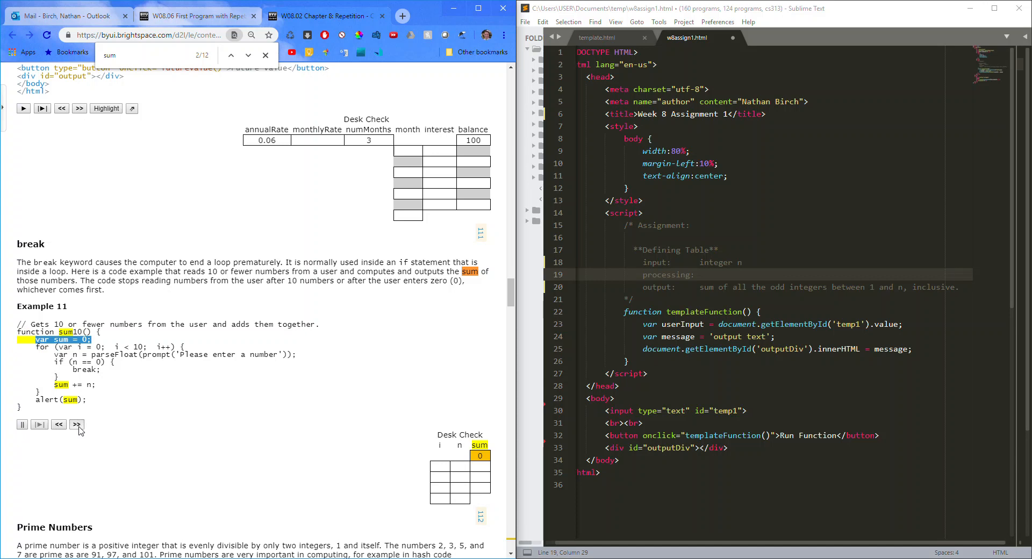
pyautogui.click(78, 425)
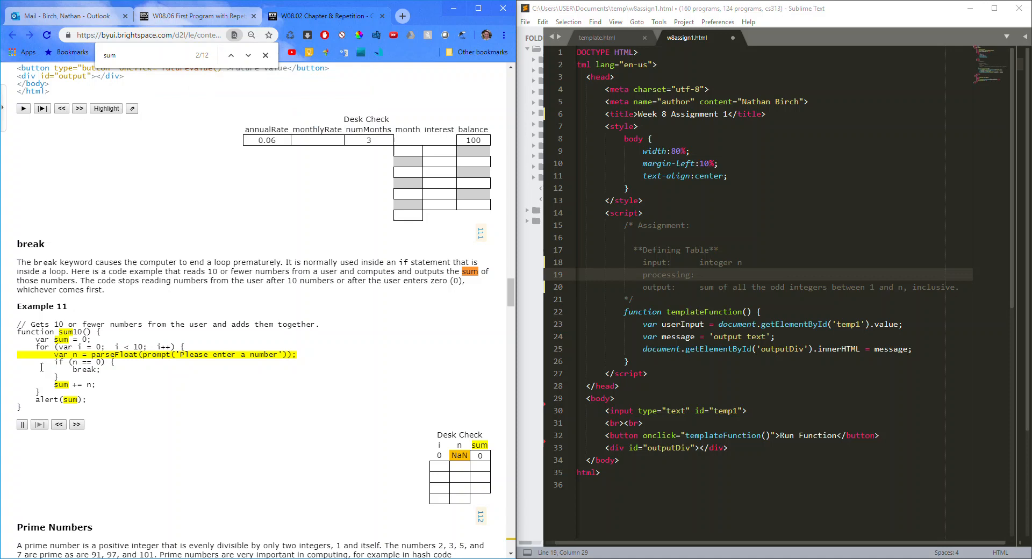
pyautogui.click(39, 425)
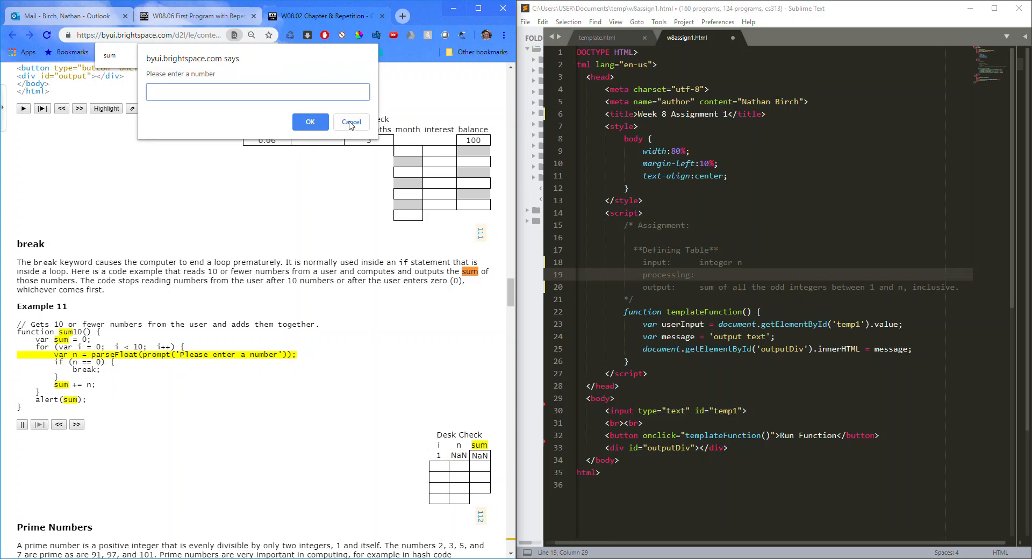
pyautogui.click(350, 122)
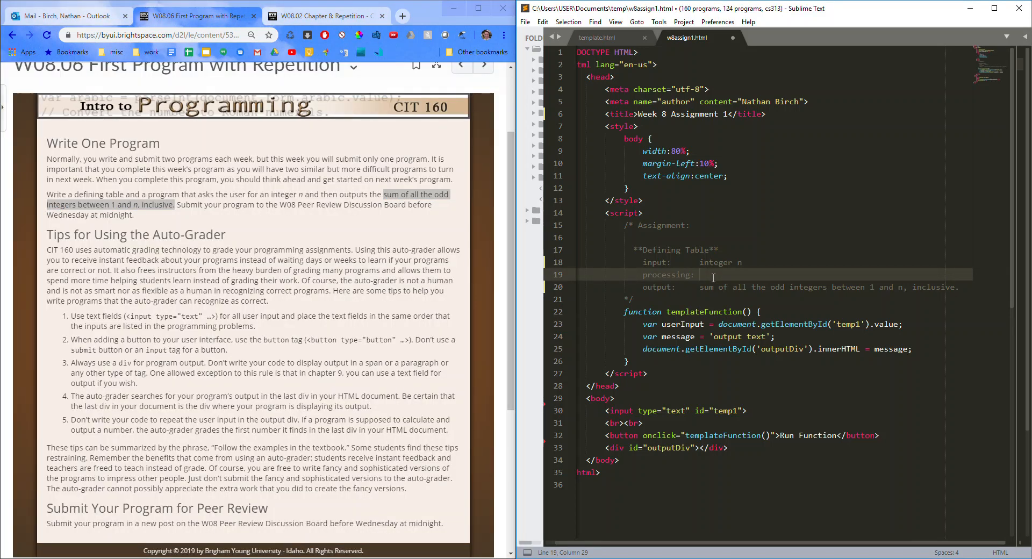
# Write plan steps: declare sum variable, loop from 1 to n (inclusive).
pyautogui.write('declare')
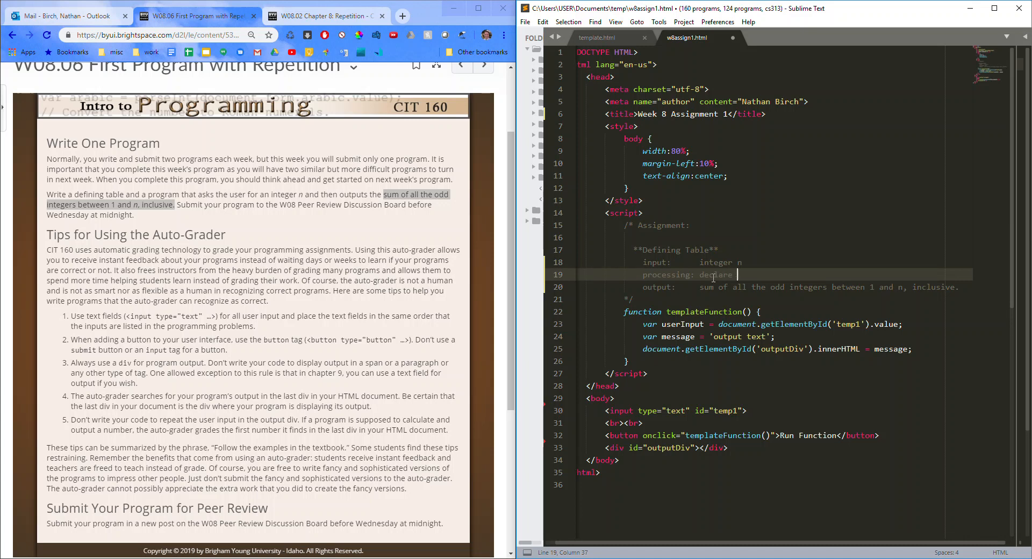
pyautogui.write('sum variable')
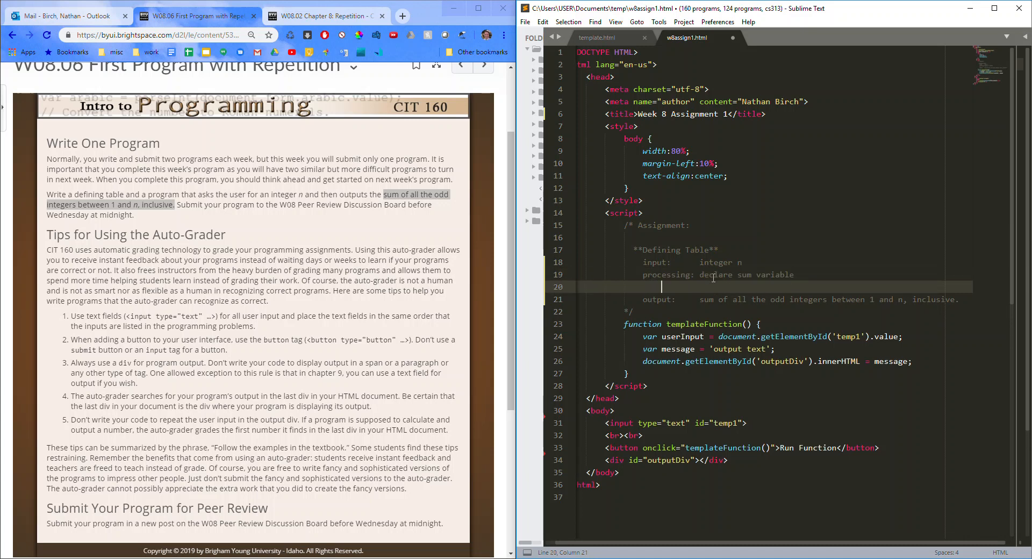
pyautogui.write('loop from 1 to n')
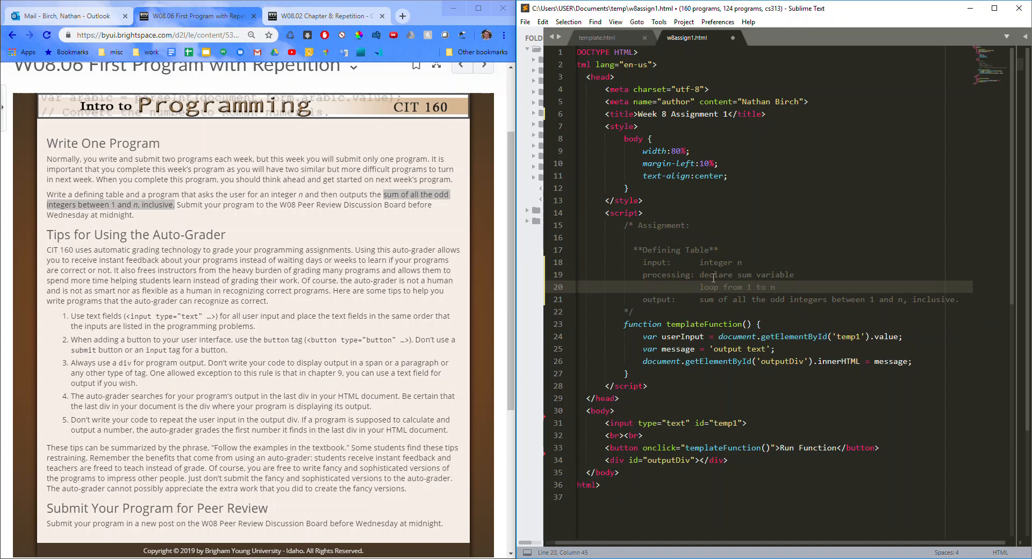
pyautogui.write('(inclus')
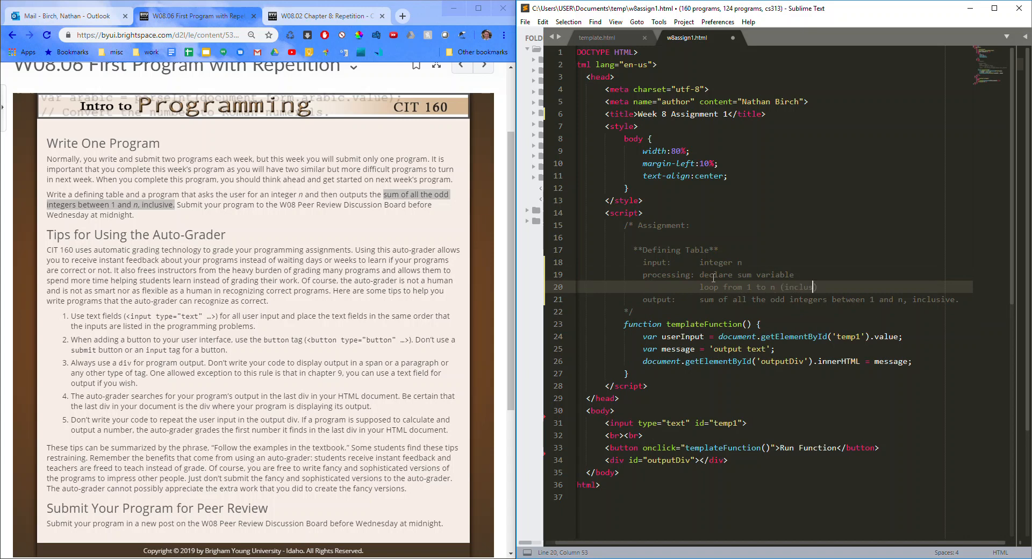
pyautogui.press('enter')
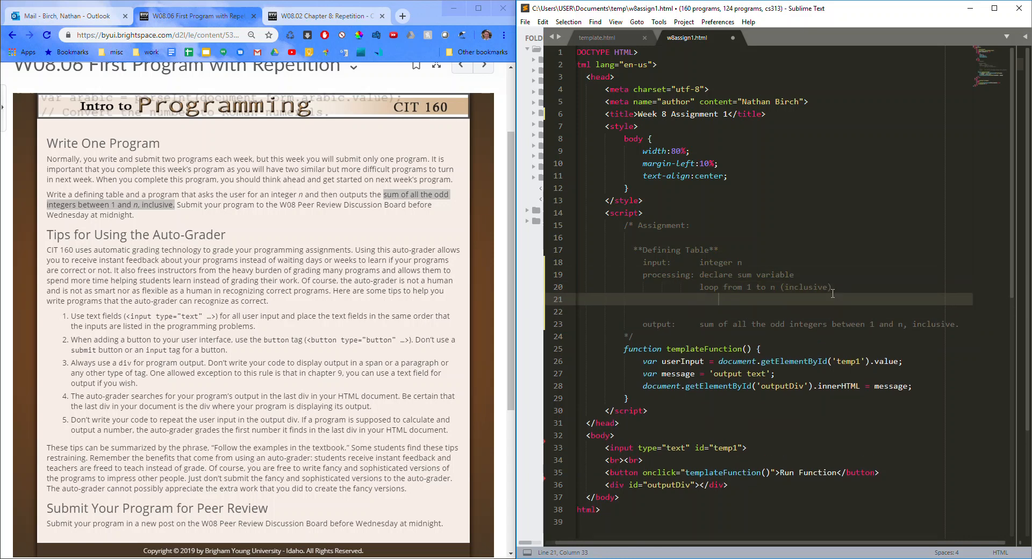
# Add plan step: if iterator i is odd, add i to sum.
pyautogui.write('if')
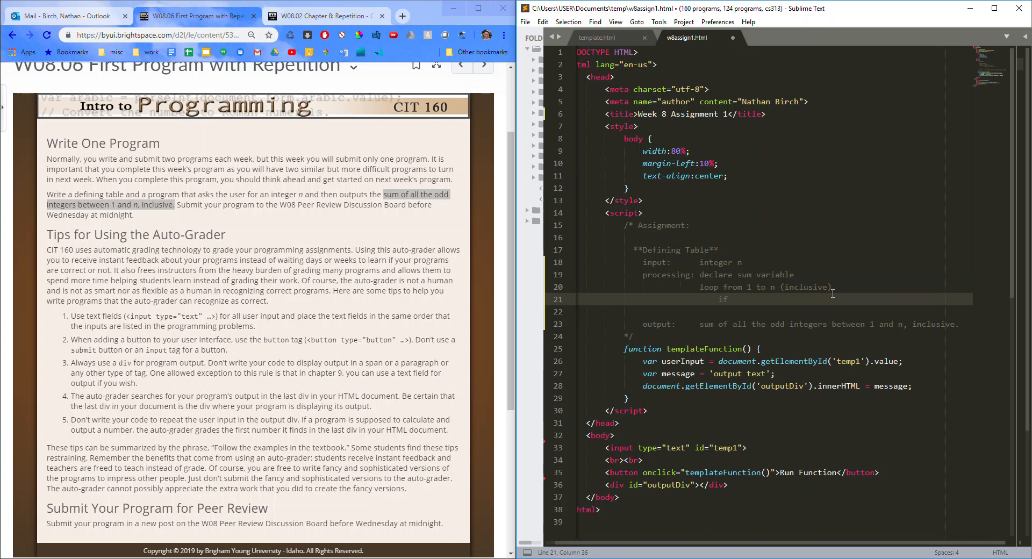
pyautogui.write('iterate')
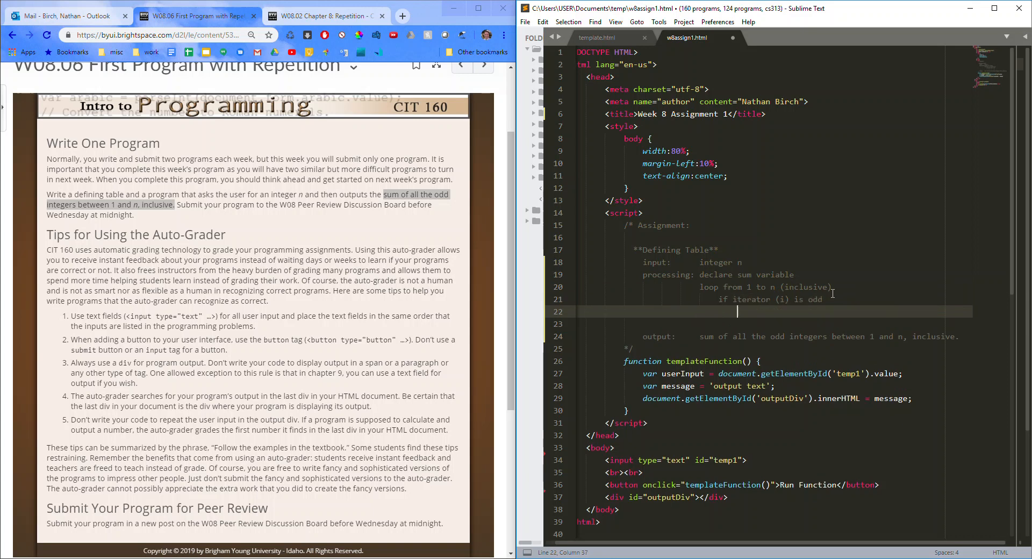
pyautogui.write('add i to sum')
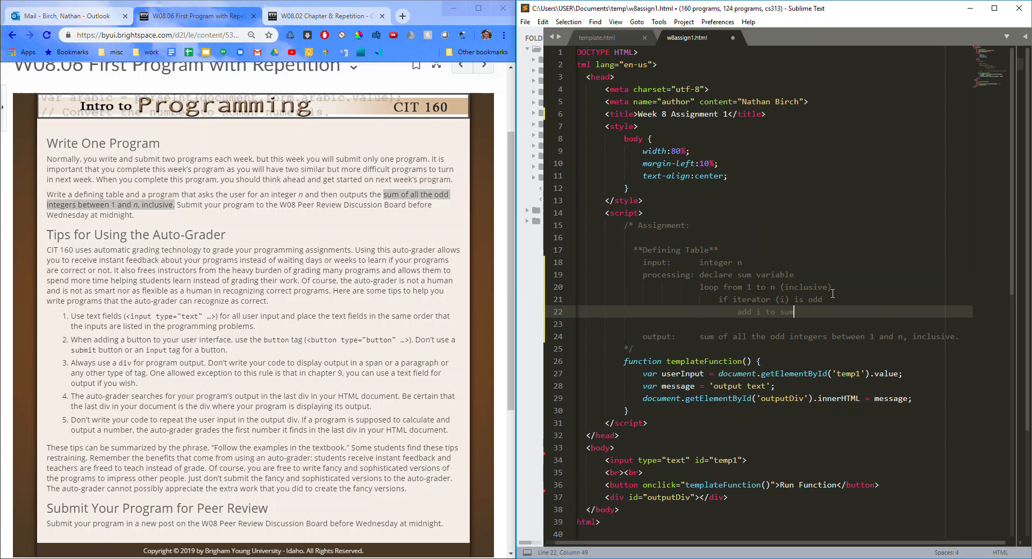
pyautogui.doubleClick(783, 300)
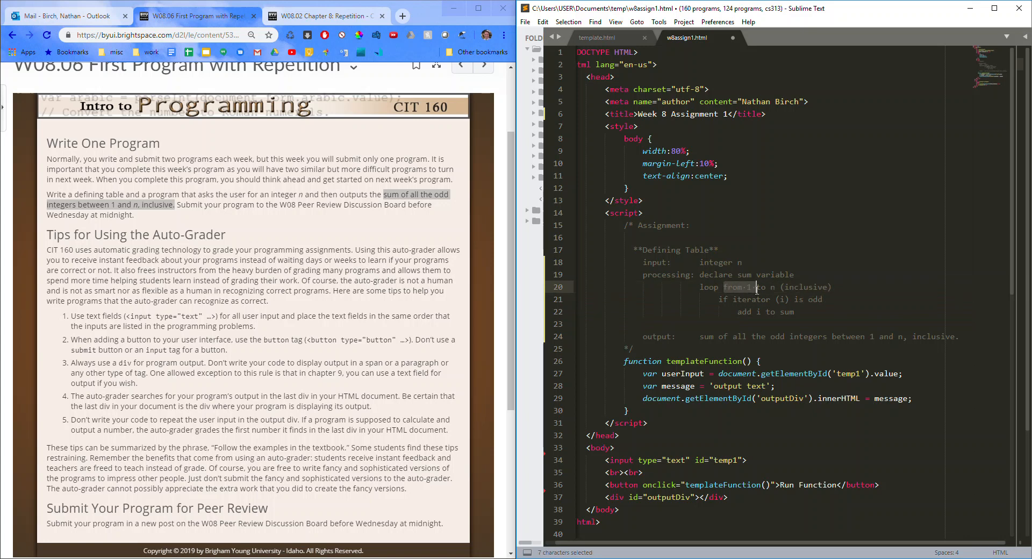
pyautogui.moveTo(757, 295)
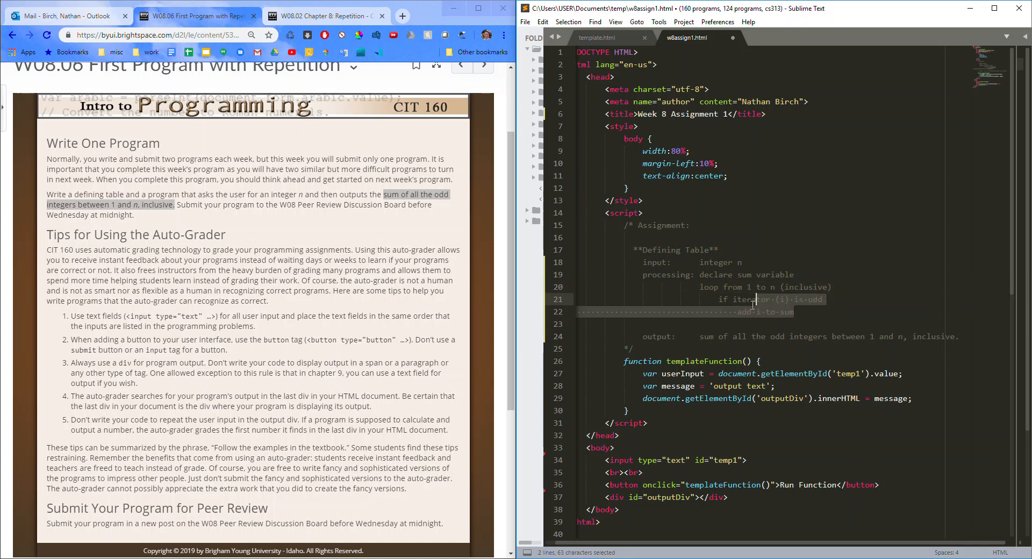
# Nest the if and add lines under the loop line and remove the blank line after.
pyautogui.click(723, 312)
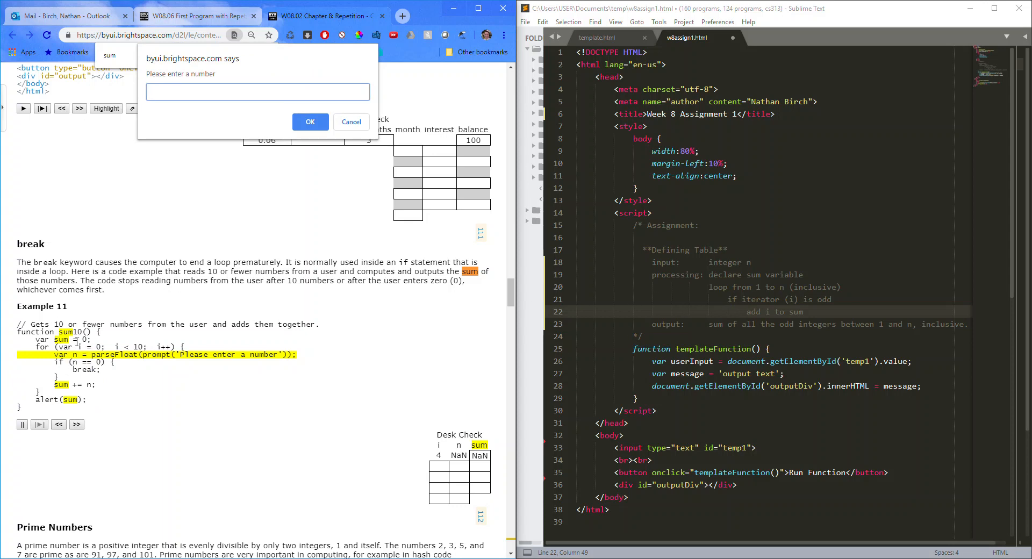
pyautogui.moveTo(266, 187)
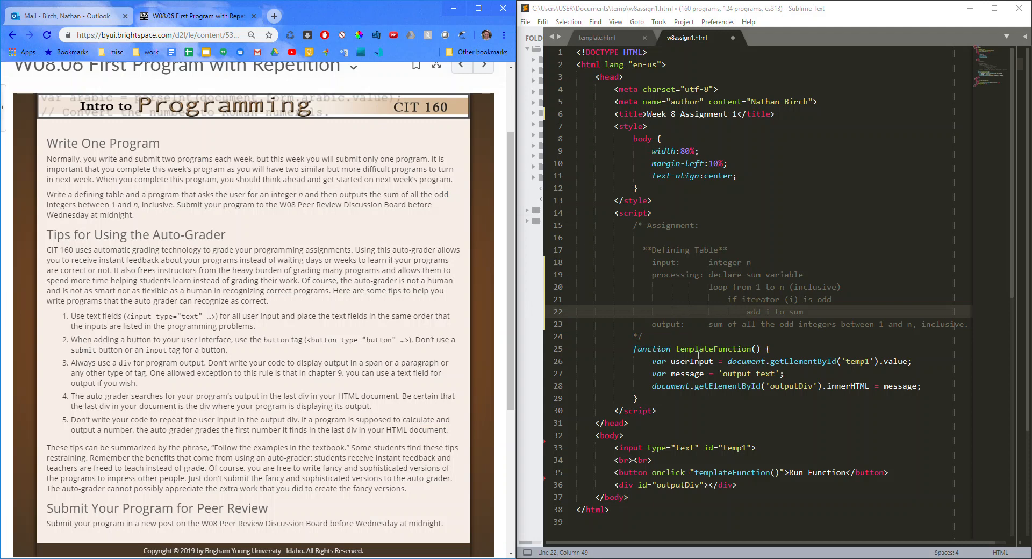
# Rename templateFunction to printSumOfOddIntegers everywhere and the input id to userInteger.
pyautogui.doubleClick(713, 350)
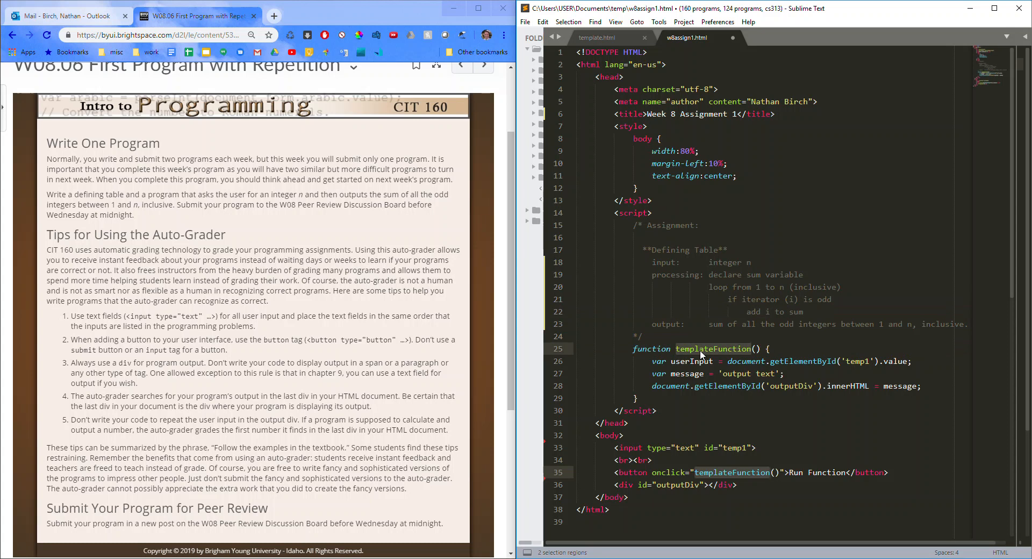
pyautogui.write('p() {')
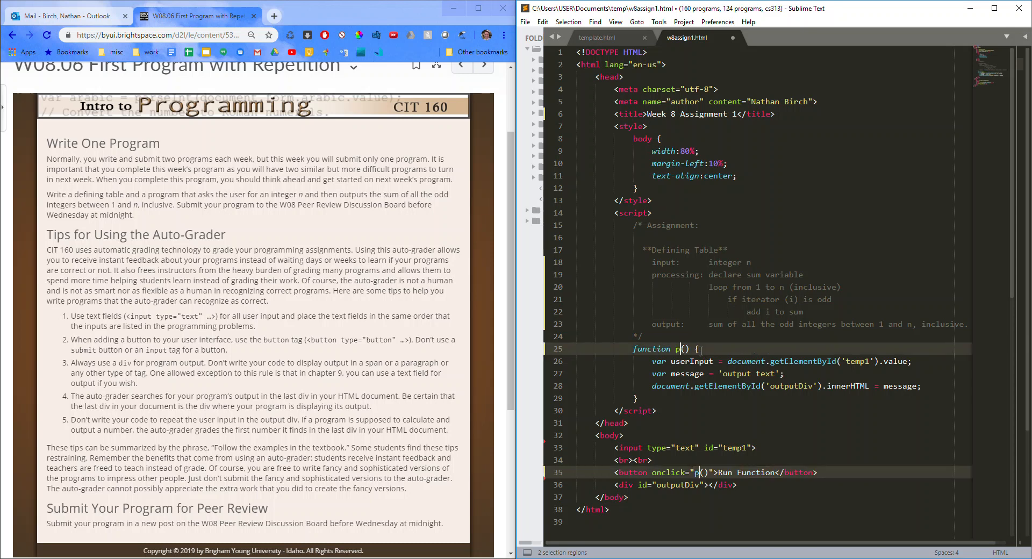
pyautogui.write('printSumOf')
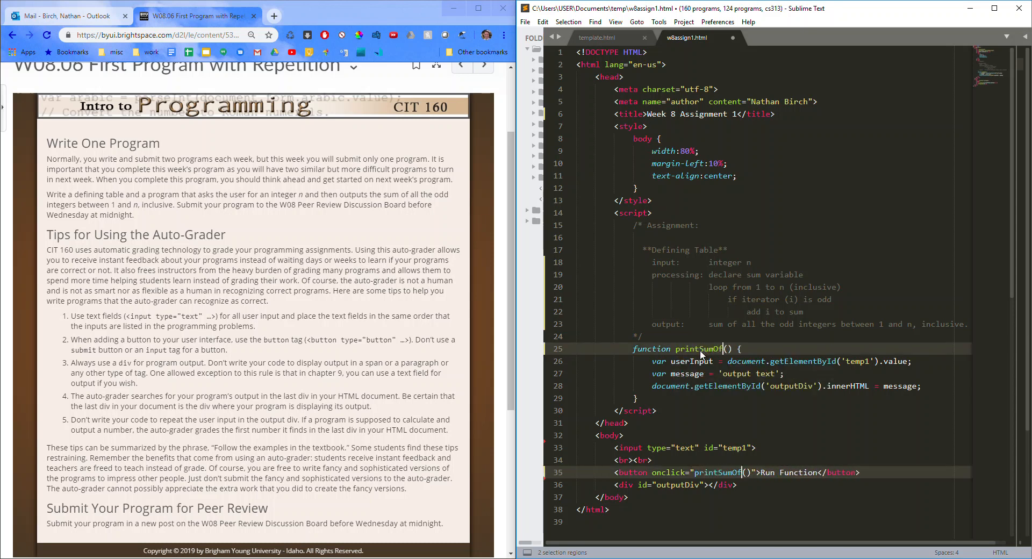
pyautogui.write('OddIntegers')
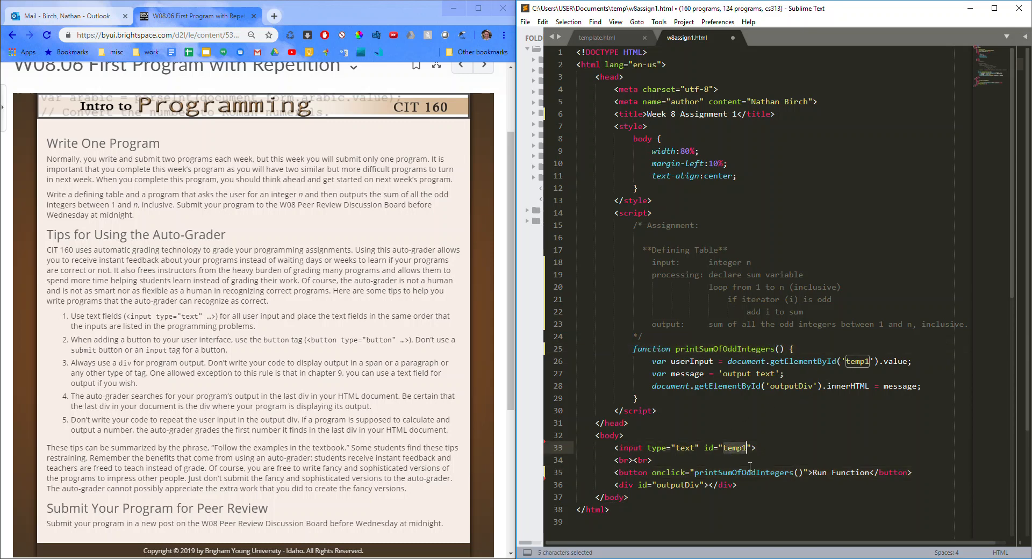
pyautogui.write('userInteger')
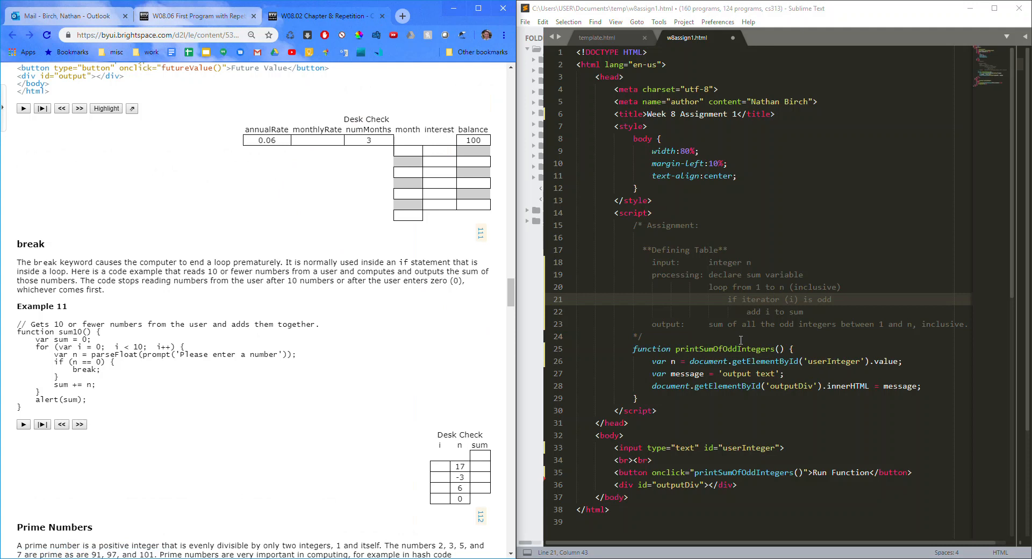
# View w8assign1.html in Chrome showing 'output text', then return to the Chapter 8 reading.
pyautogui.rightClick(740, 335)
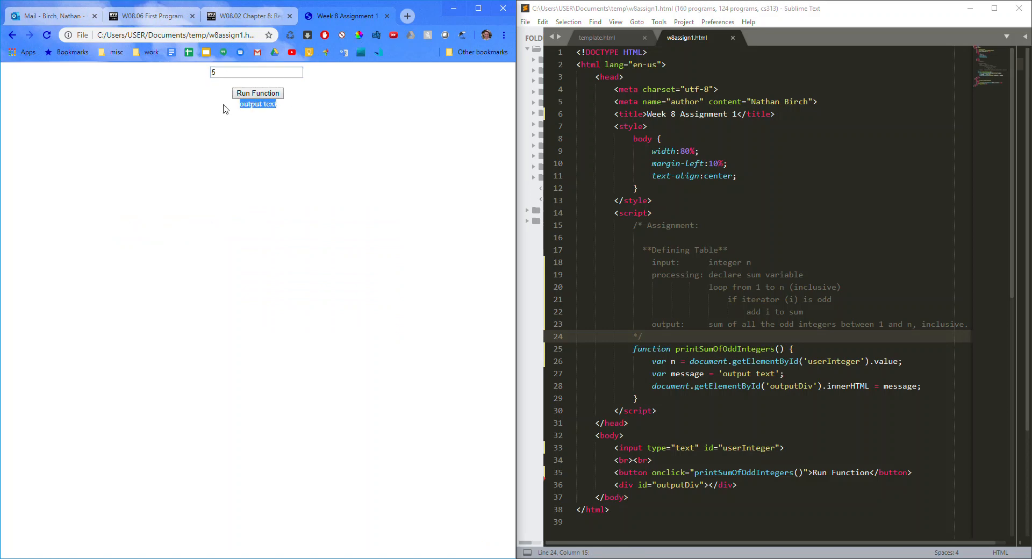
pyautogui.click(723, 386)
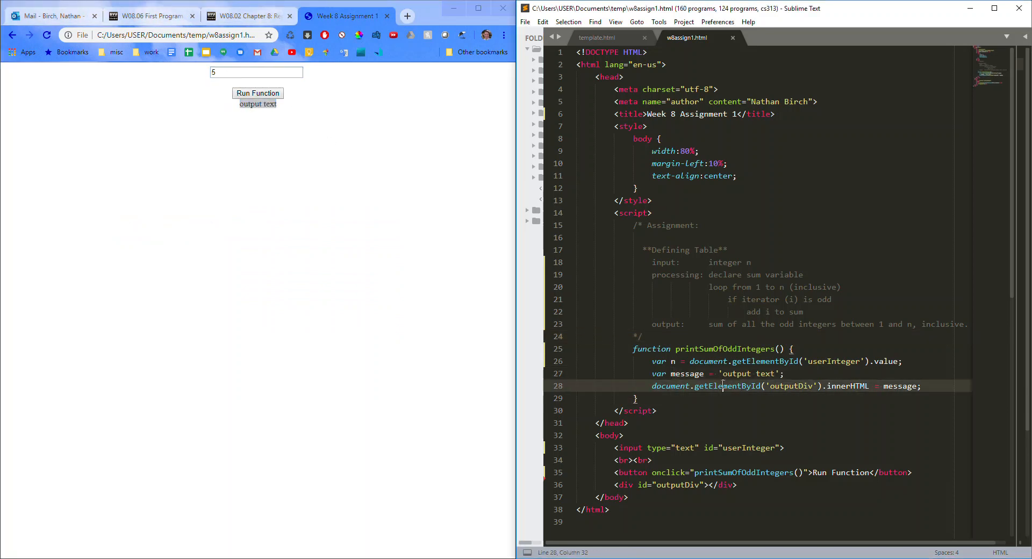
pyautogui.click(251, 16)
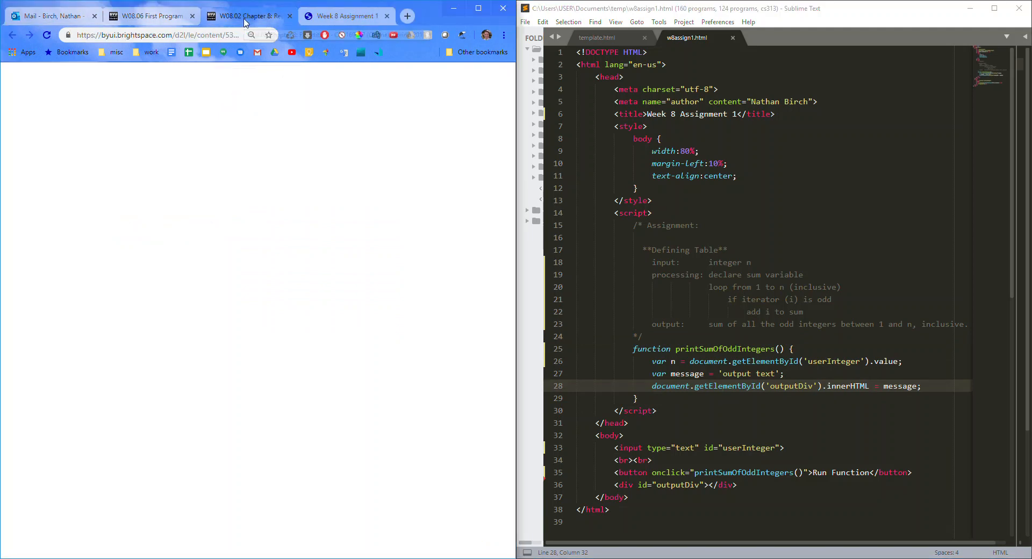
pyautogui.scroll(-3)
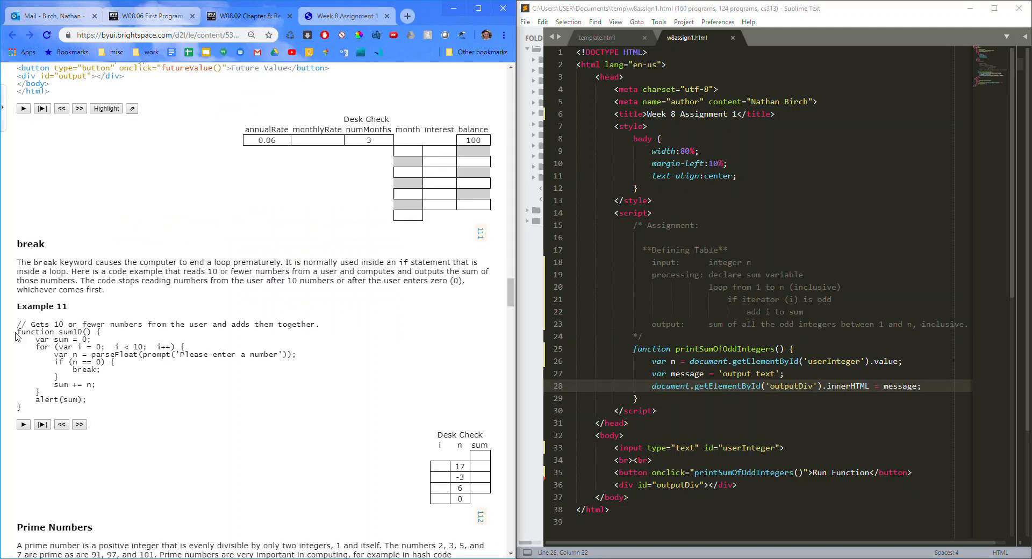
# Paste Example 11's sum10 loop into printSumOfOddIntegers, indent it, start i at 1, and save.
pyautogui.moveTo(16, 331); pyautogui.dragTo(46, 406)
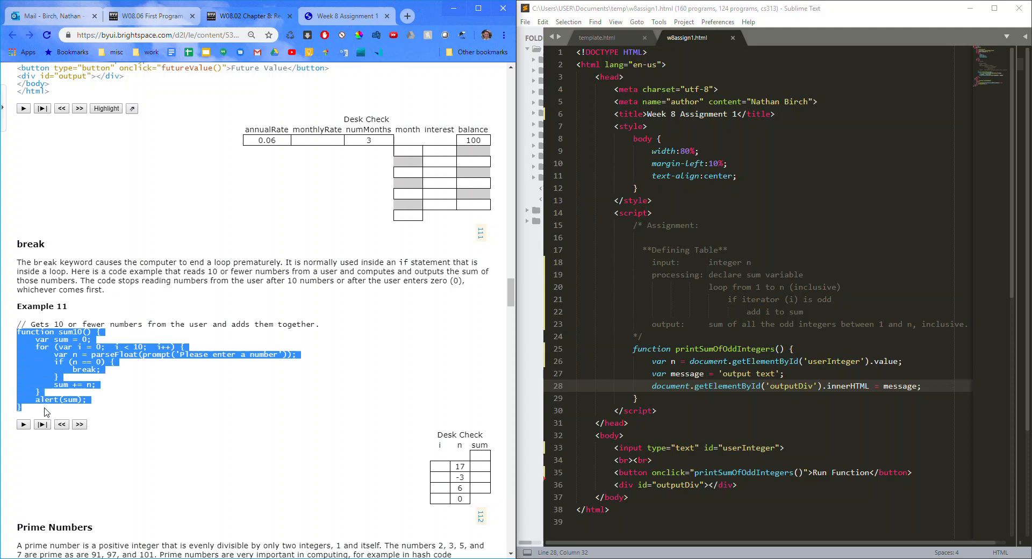
pyautogui.moveTo(231, 352)
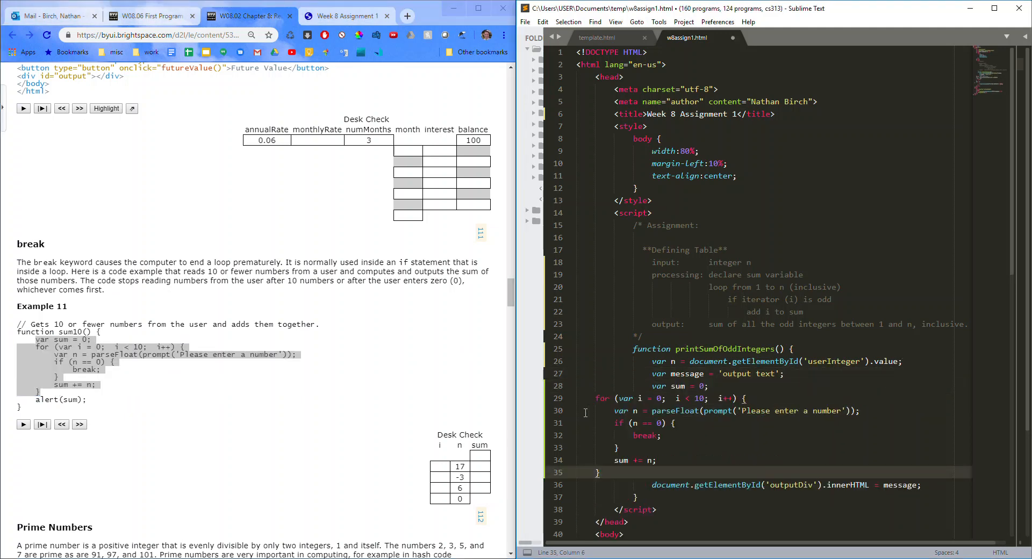
pyautogui.moveTo(598, 399); pyautogui.dragTo(655, 472)
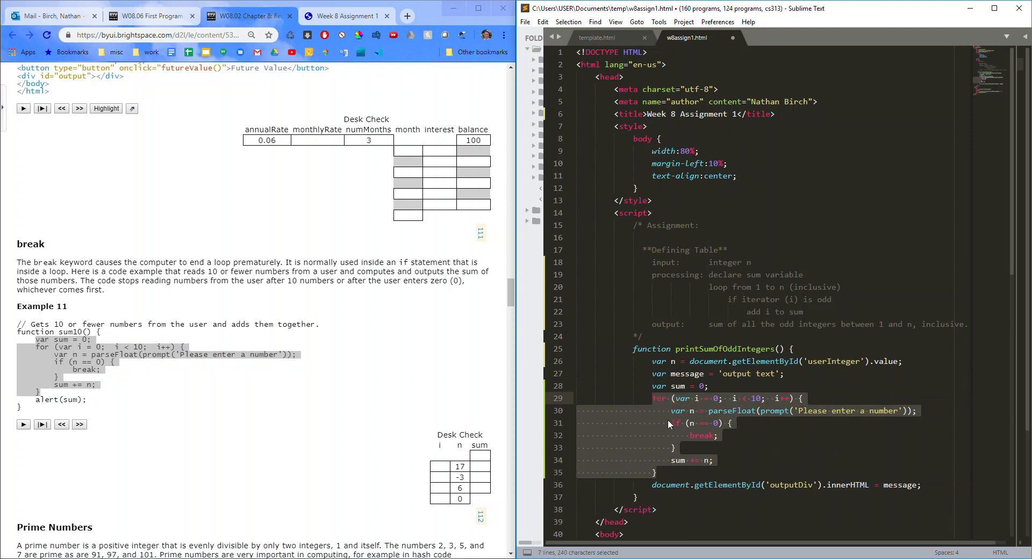
pyautogui.click(671, 423)
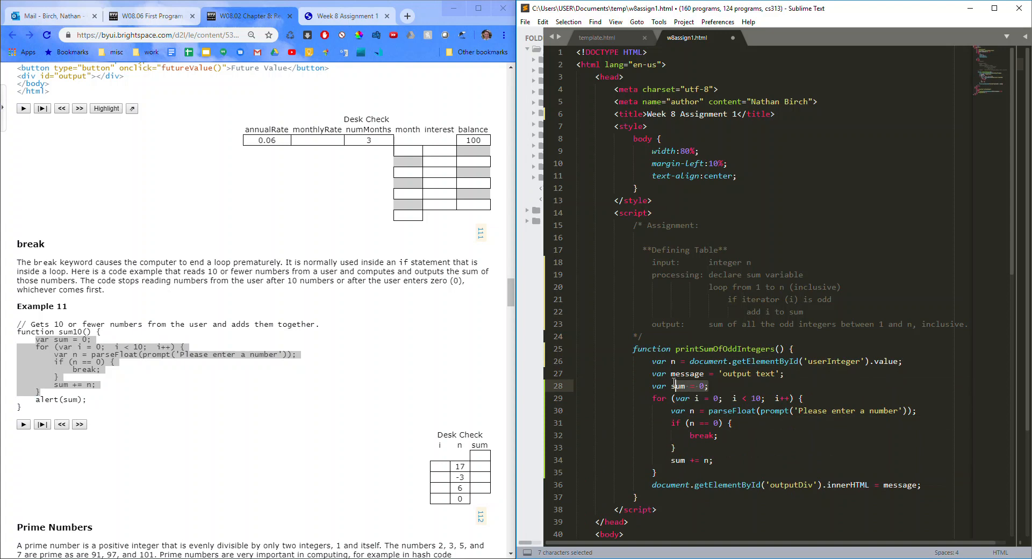
pyautogui.click(704, 386)
pyautogui.write('1')
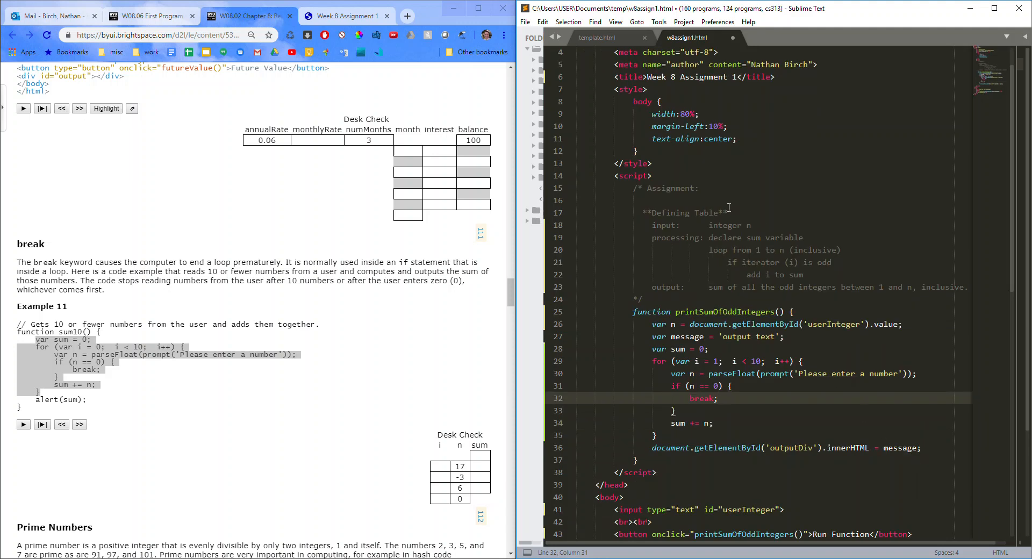
pyautogui.press('ctrl+s')
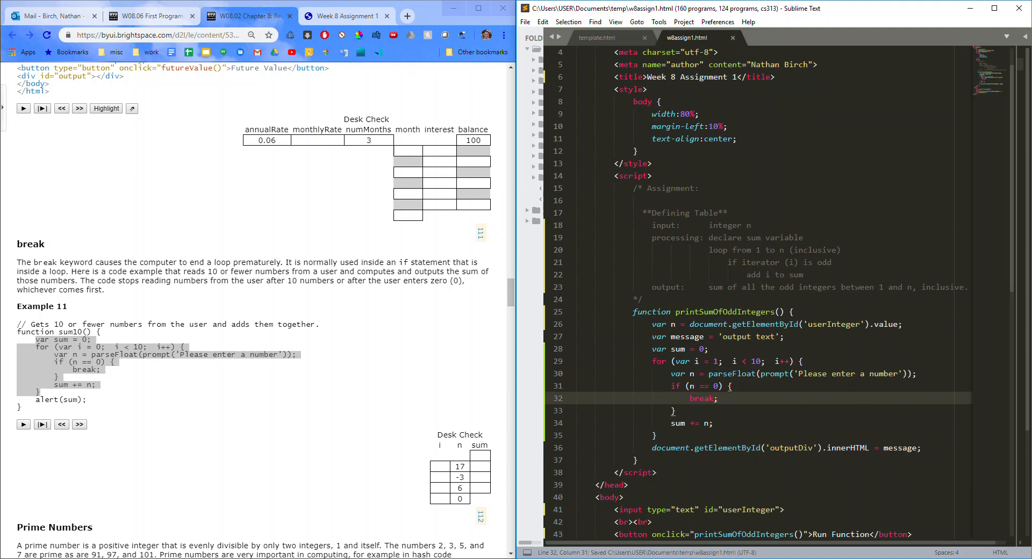